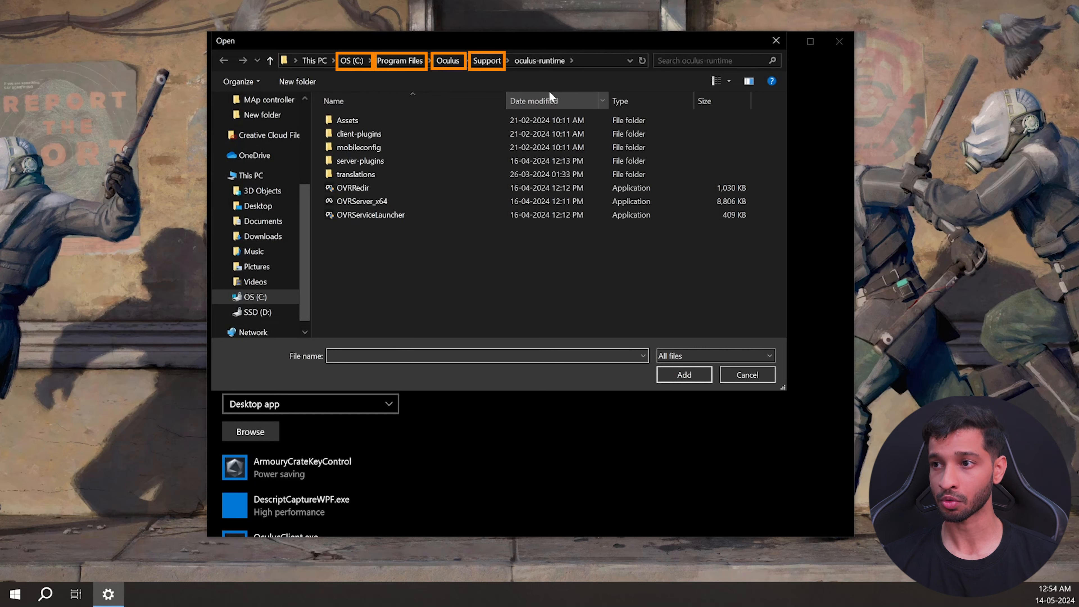
# Add OVRServer_x64.exe to the graphics list with a Power saving preference, then relaunch the Oculus app.
pyautogui.click(362, 200)
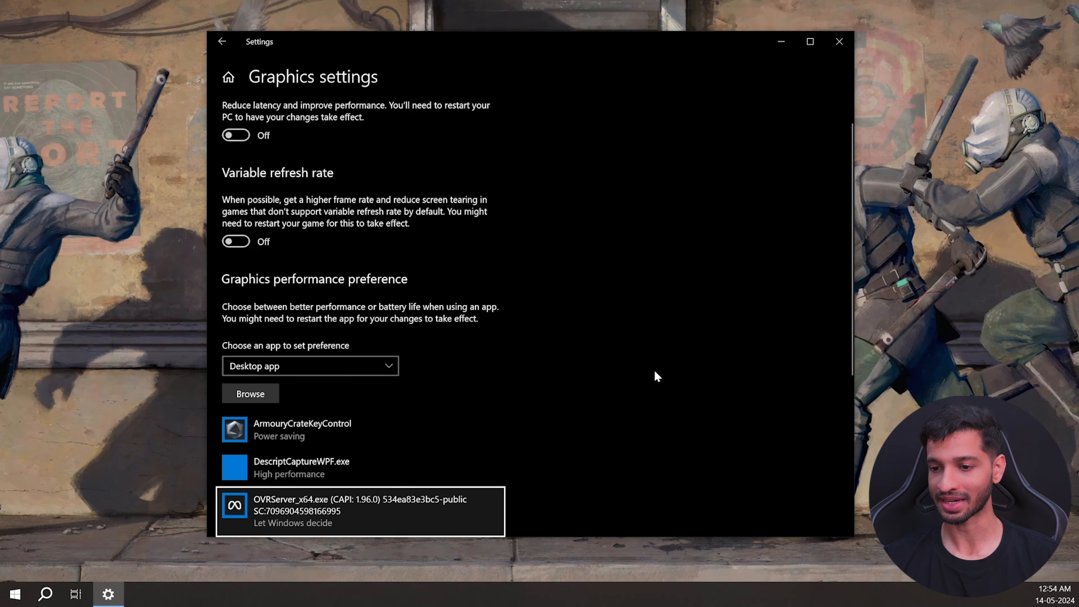
pyautogui.click(360, 512)
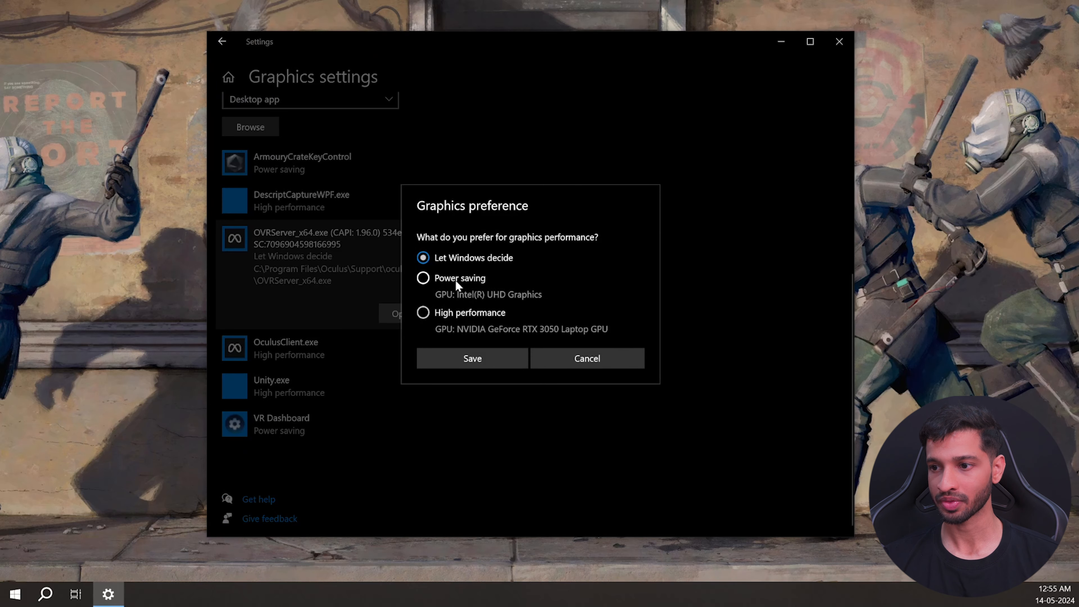
pyautogui.click(472, 358)
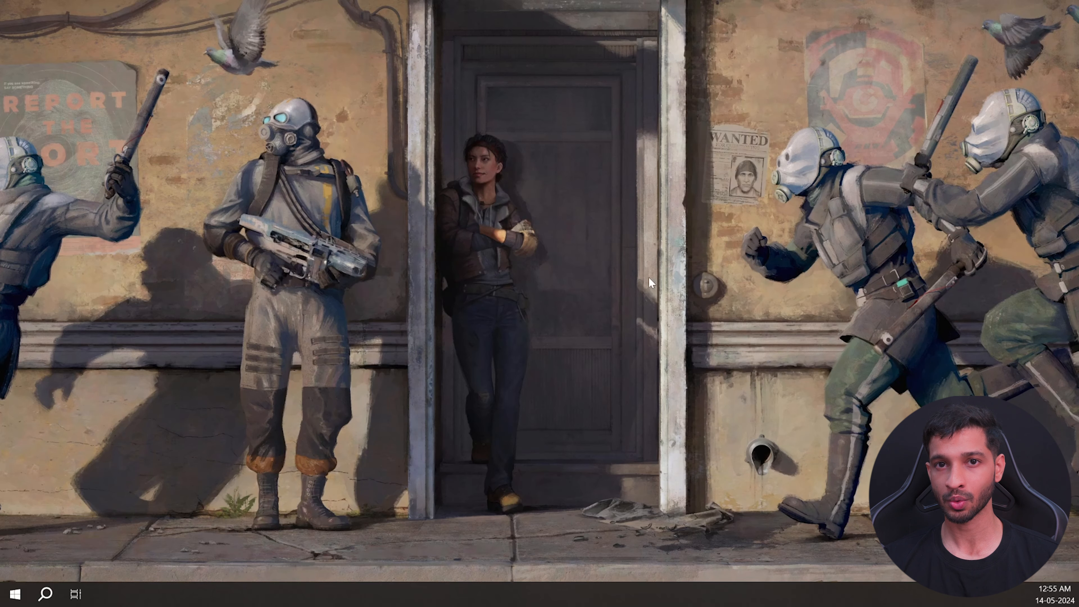
pyautogui.click(107, 593)
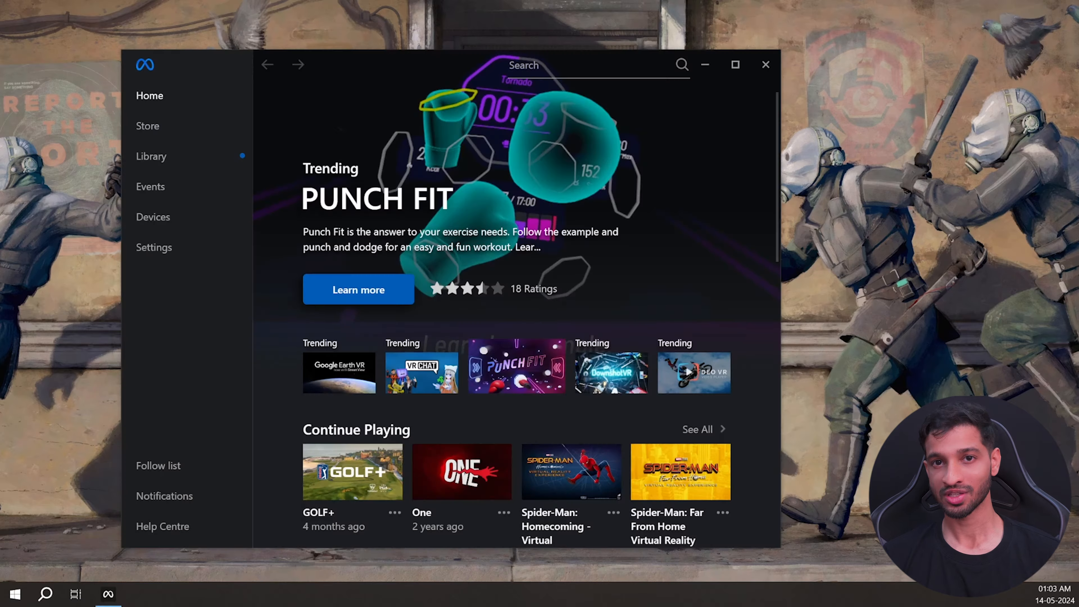